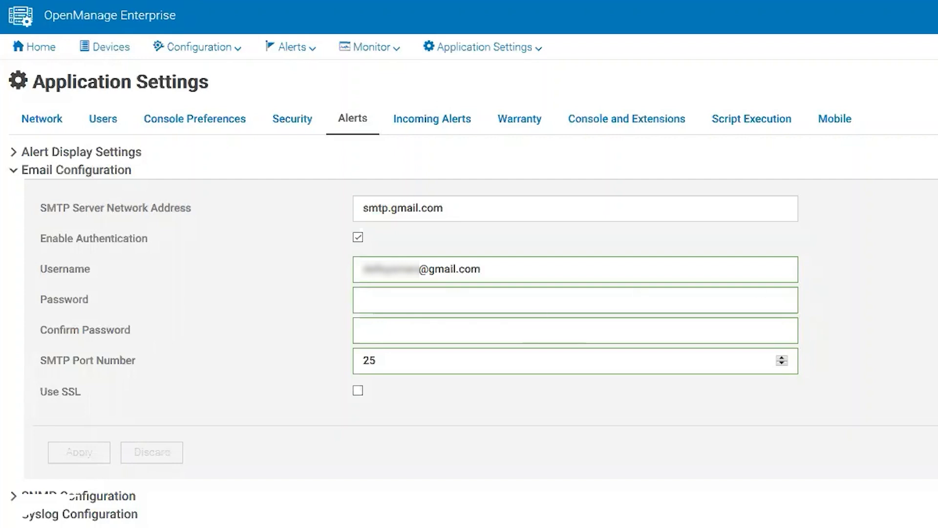
pyautogui.moveTo(215, 283)
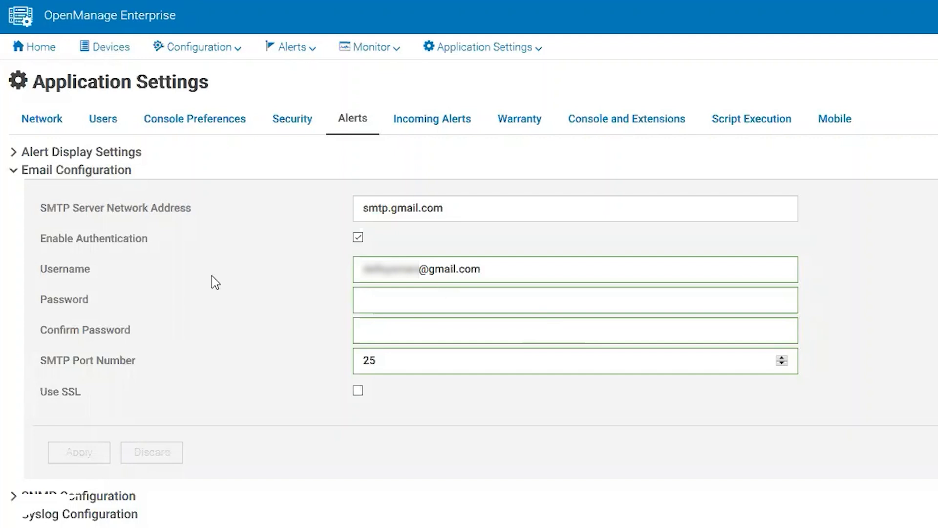
# Step: Fill both smtp.gmail.com password fields, set port 25, and apply the email configuration
pyautogui.tripleClick(401, 208)
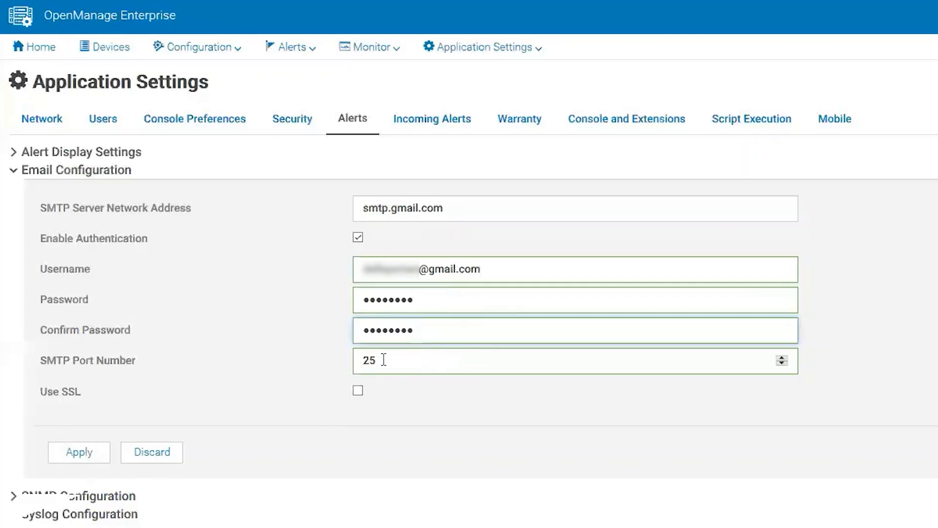
pyautogui.doubleClick(368, 360)
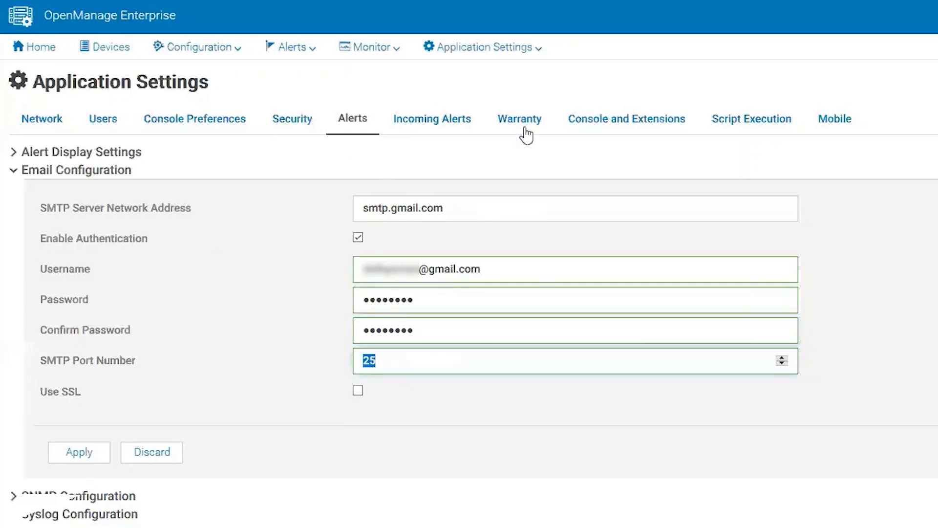
pyautogui.moveTo(383, 399)
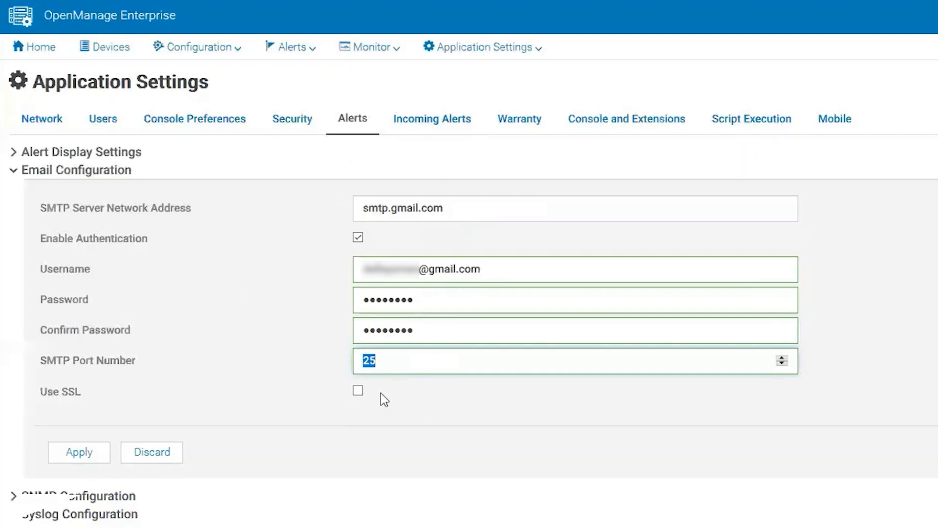
pyautogui.moveTo(262, 411)
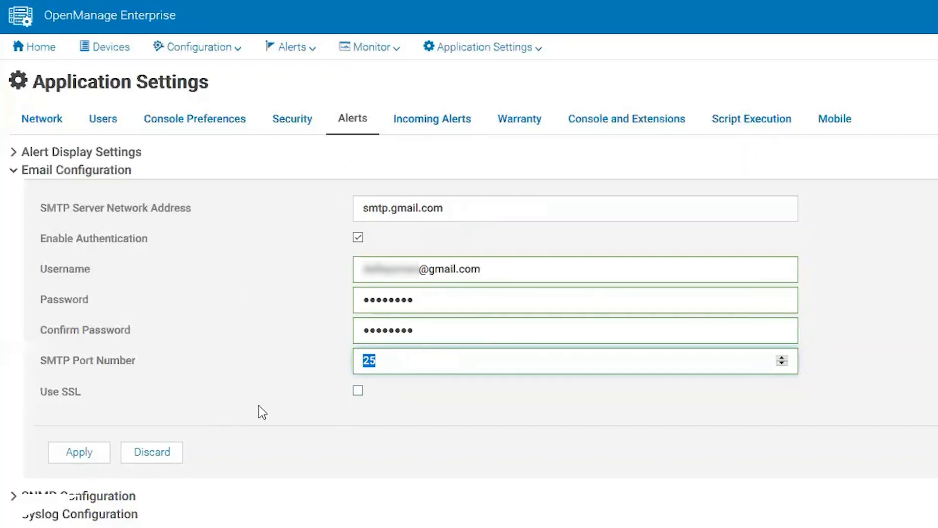
pyautogui.click(79, 452)
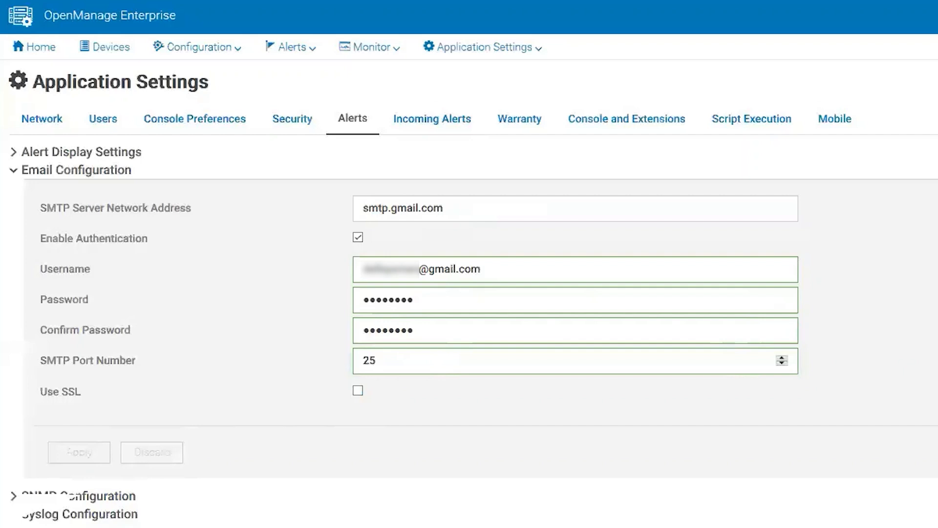
# Step: Email the Alert Counts per Device Report from Monitor > Reports to a gmail.com recipient
pyautogui.click(370, 47)
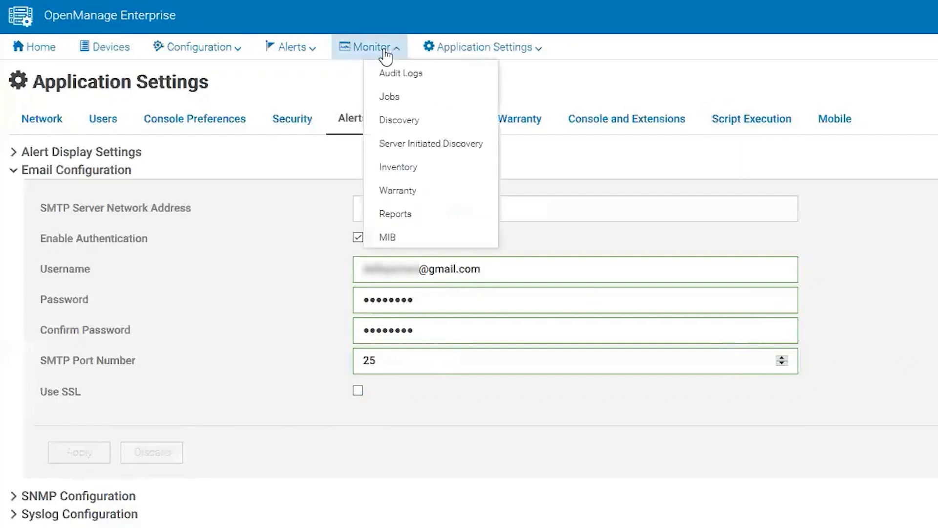
pyautogui.moveTo(396, 213)
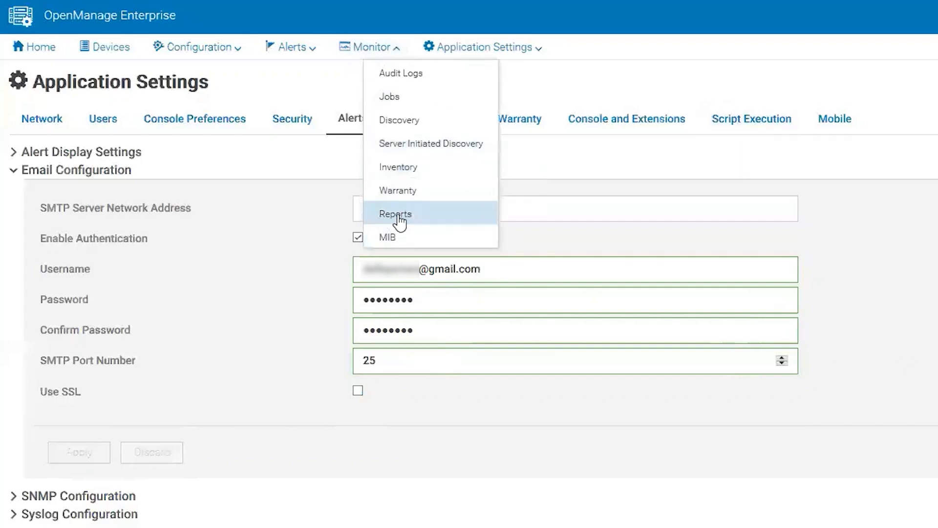
pyautogui.click(395, 213)
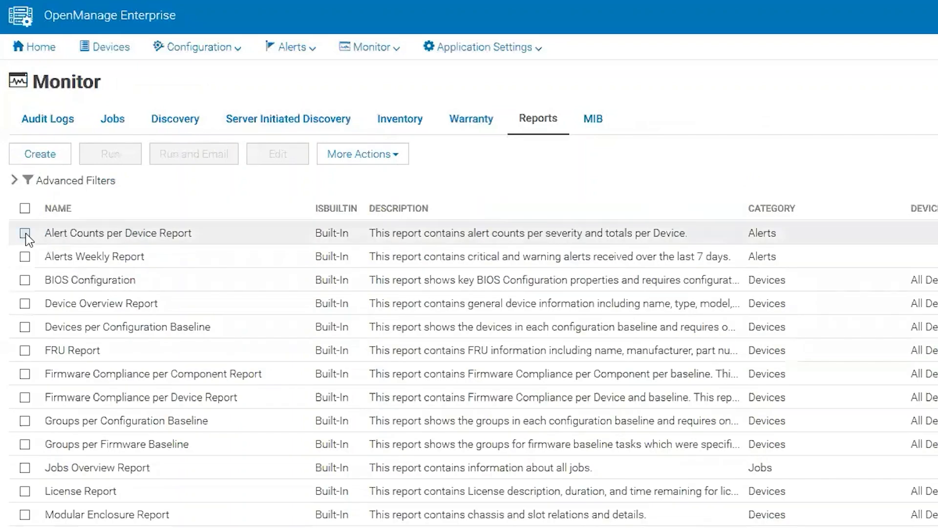
pyautogui.click(194, 154)
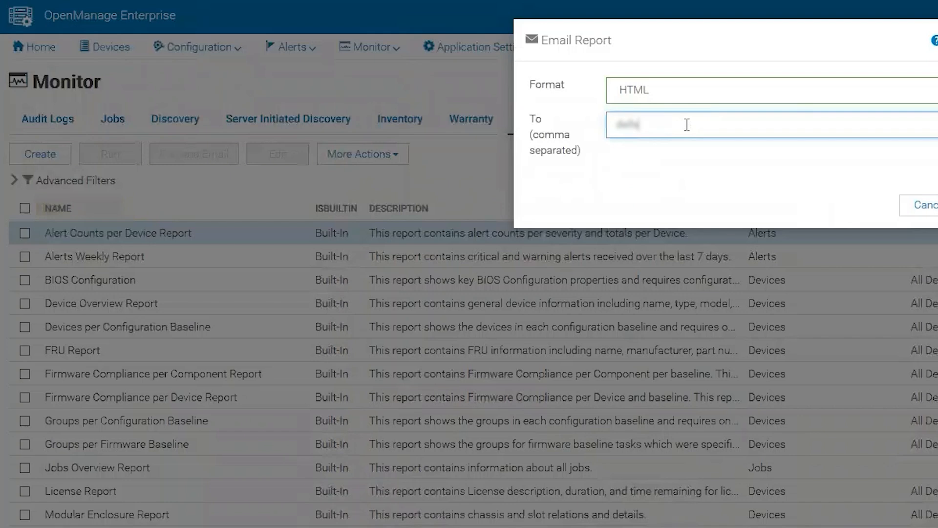
pyautogui.write('@')
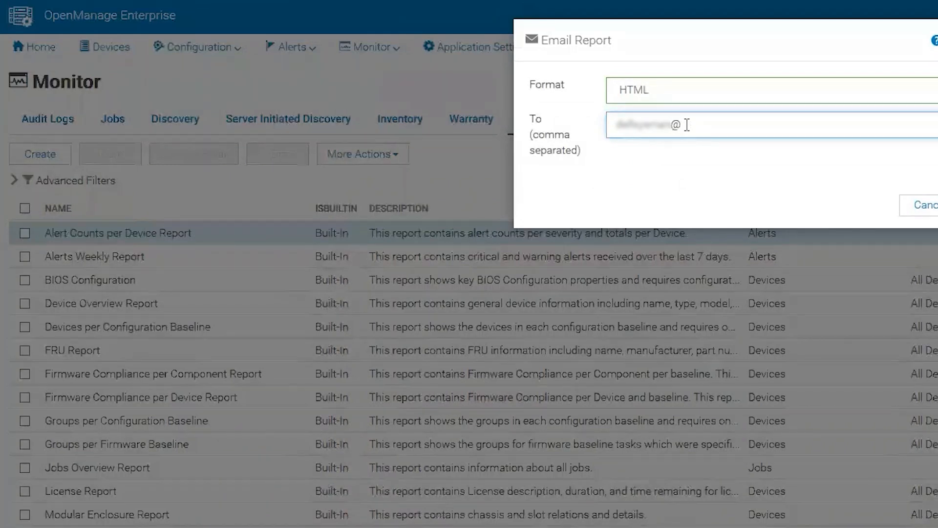
pyautogui.write('gmail.com')
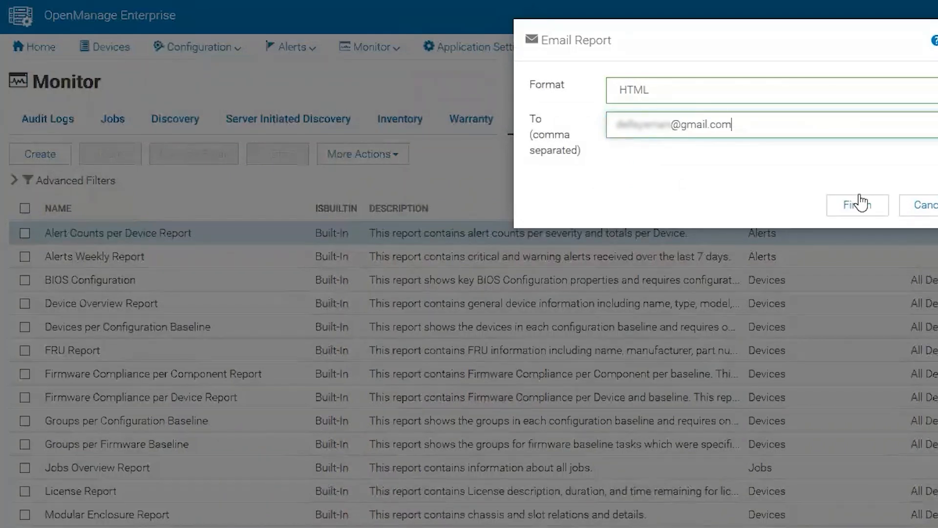
pyautogui.click(856, 205)
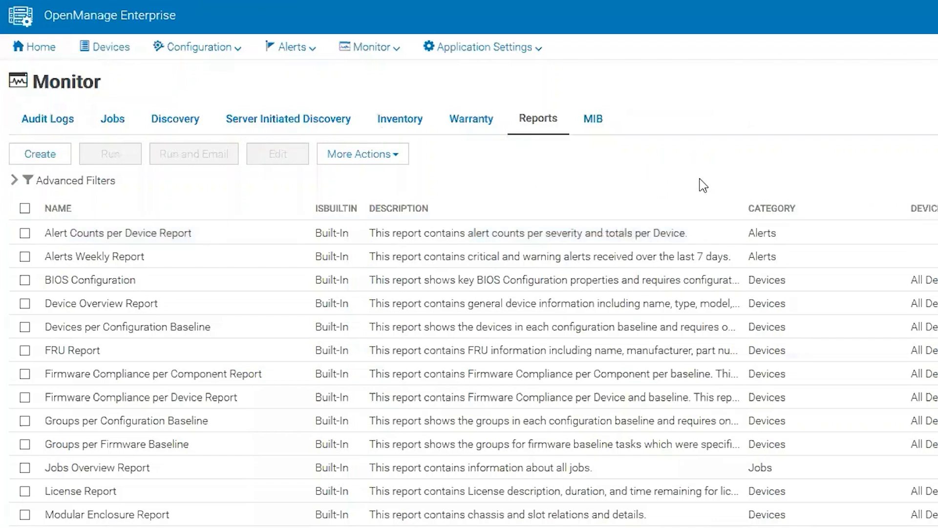
pyautogui.moveTo(375, 47)
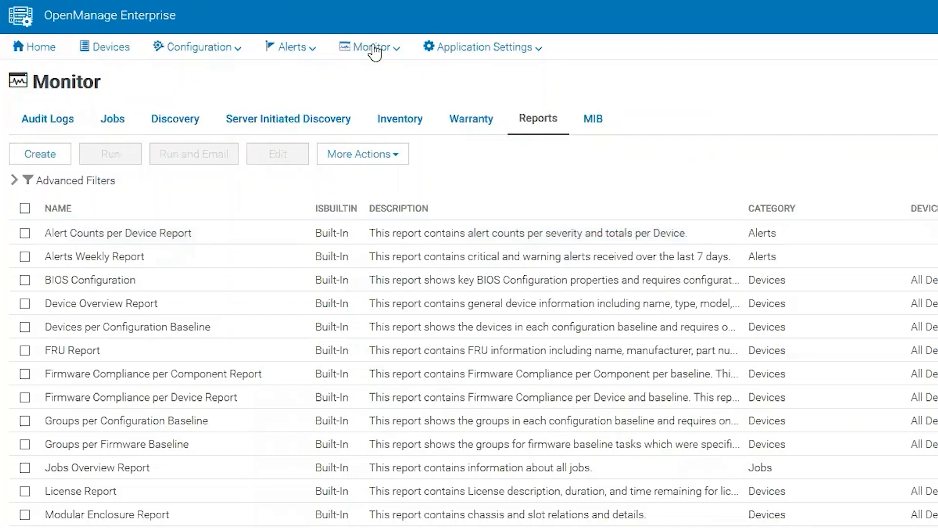
# Step: Open Monitor > Audit Logs to view the newest Sep 21, 2020 admin entries
pyautogui.click(378, 47)
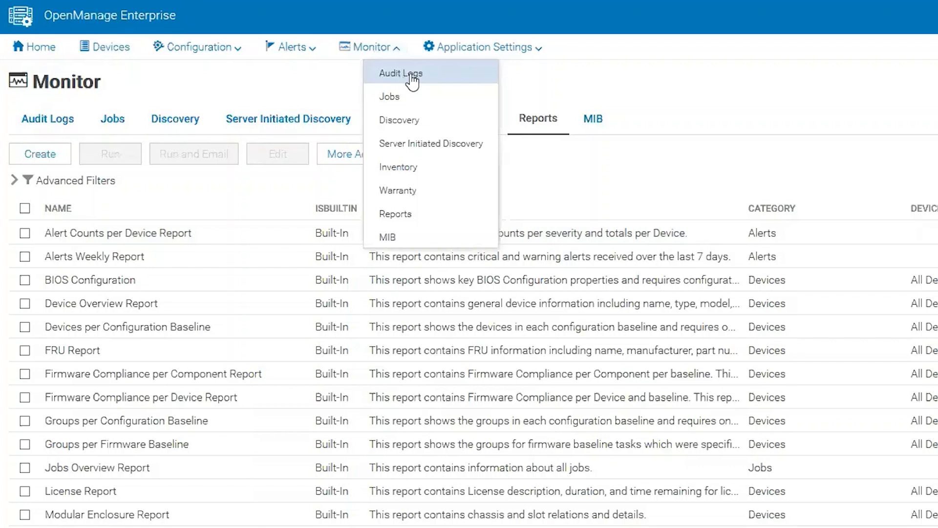
pyautogui.click(401, 73)
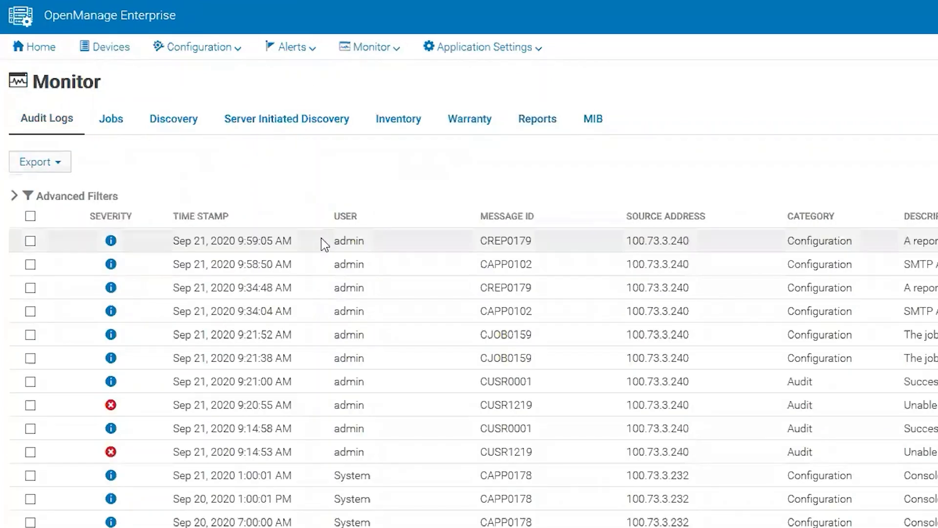
pyautogui.moveTo(418, 223)
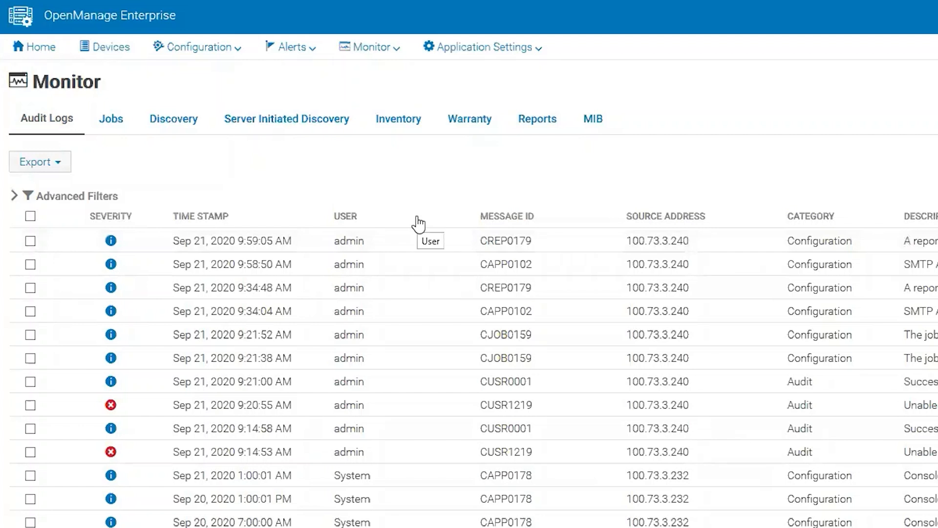
pyautogui.click(40, 162)
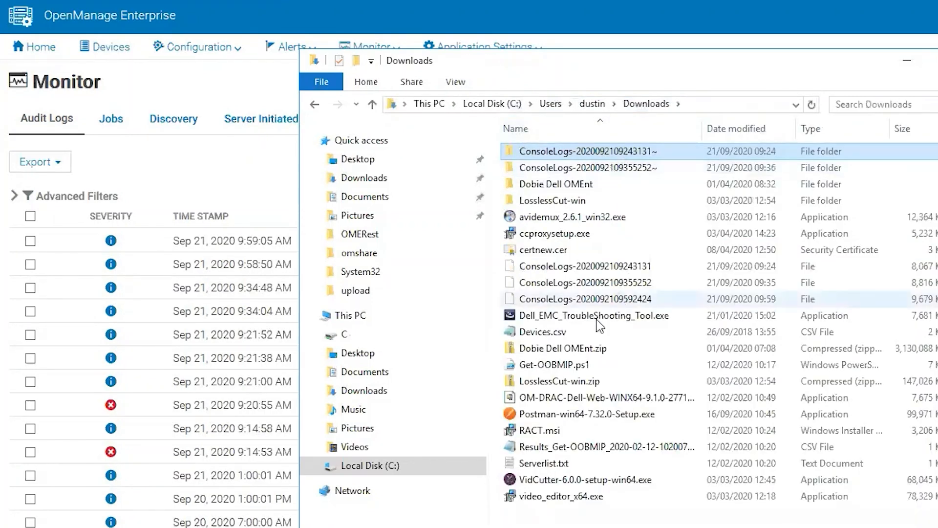
pyautogui.rightClick(589, 283)
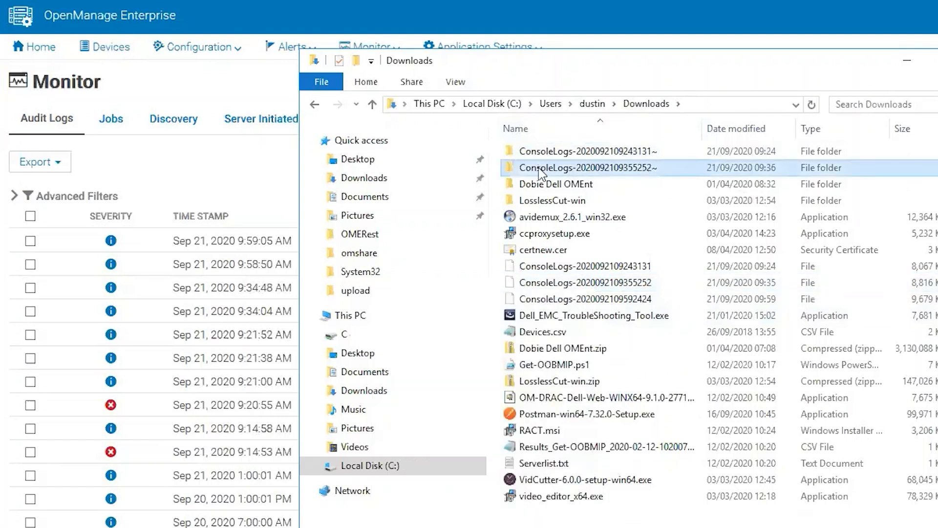
pyautogui.doubleClick(585, 168)
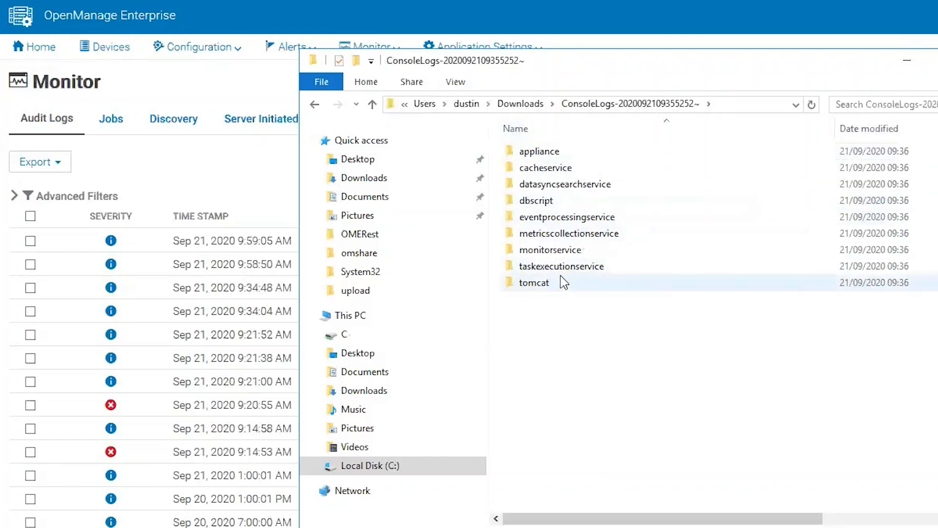
pyautogui.moveTo(534, 283)
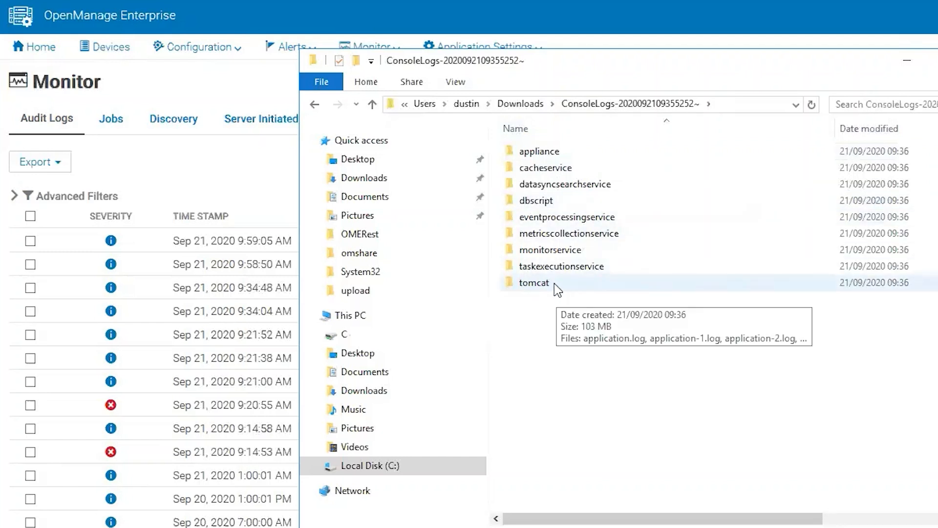
pyautogui.doubleClick(533, 282)
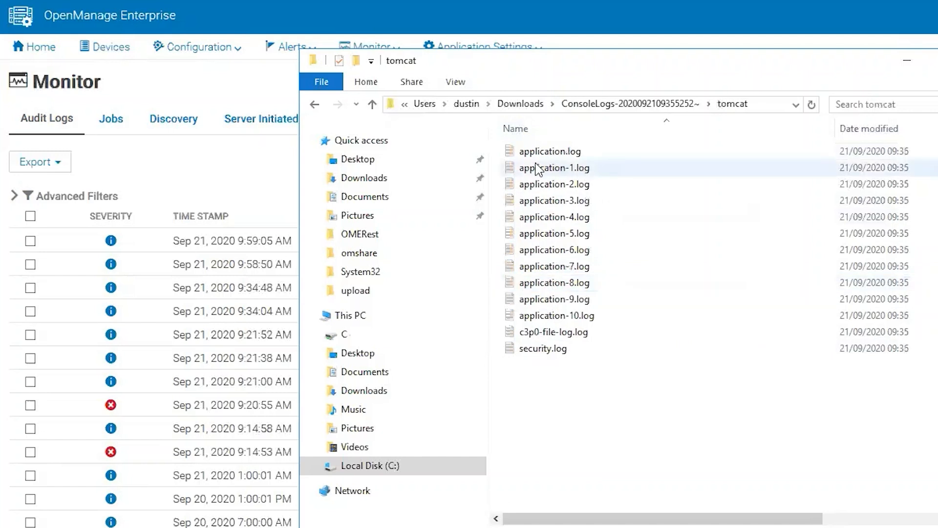
pyautogui.rightClick(549, 151)
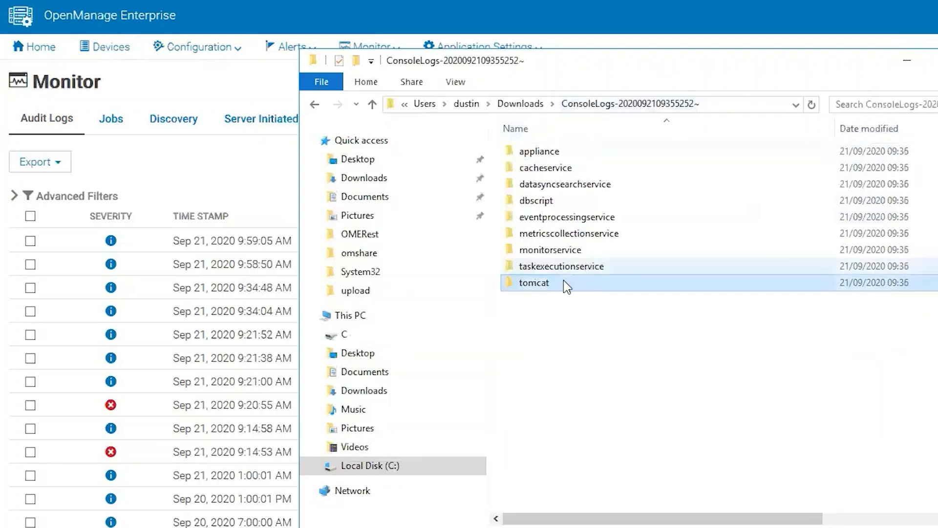
pyautogui.doubleClick(562, 265)
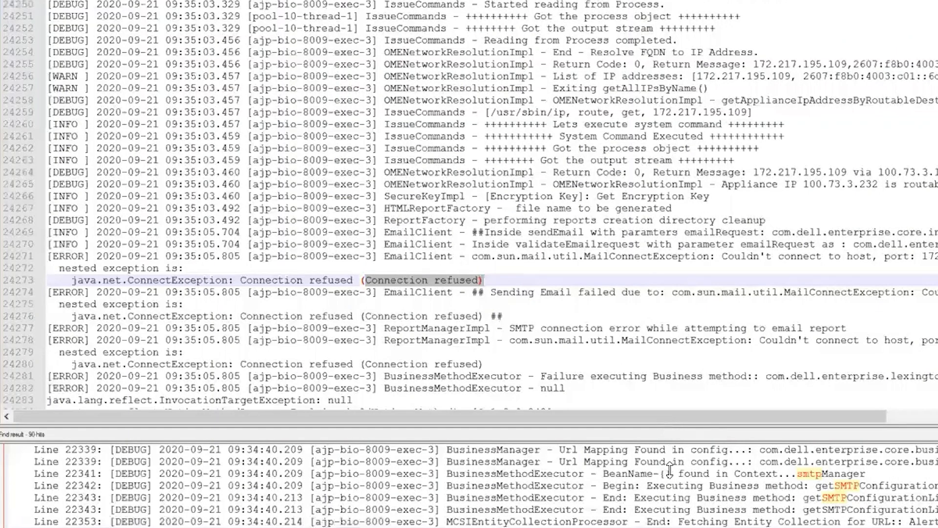
# Step: Replace the previous EdmUtil search term with smtp in the Notepad++ Find dialog
pyautogui.scroll(-3)
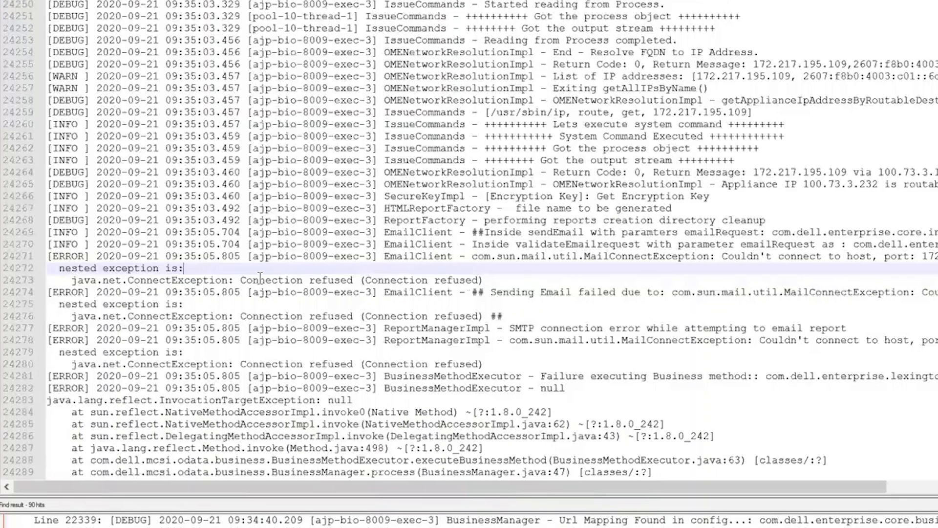
pyautogui.scroll(3)
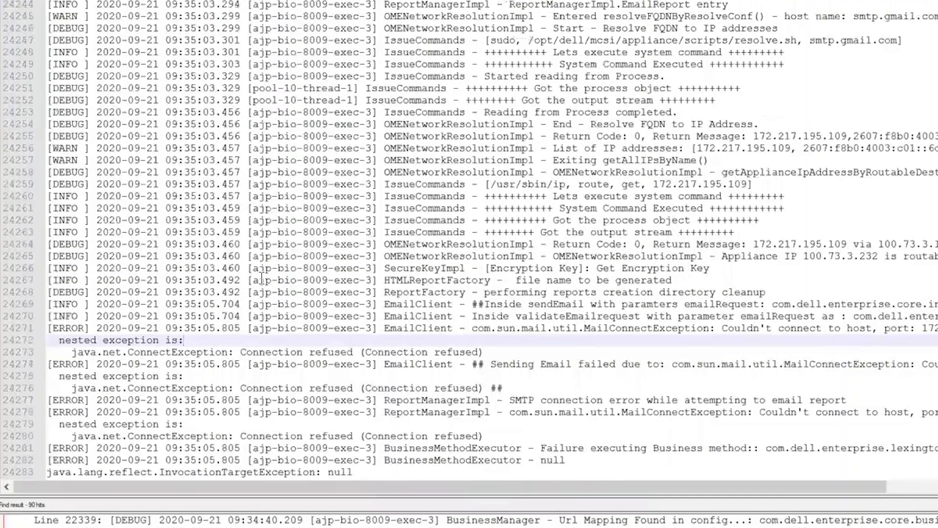
pyautogui.scroll(3)
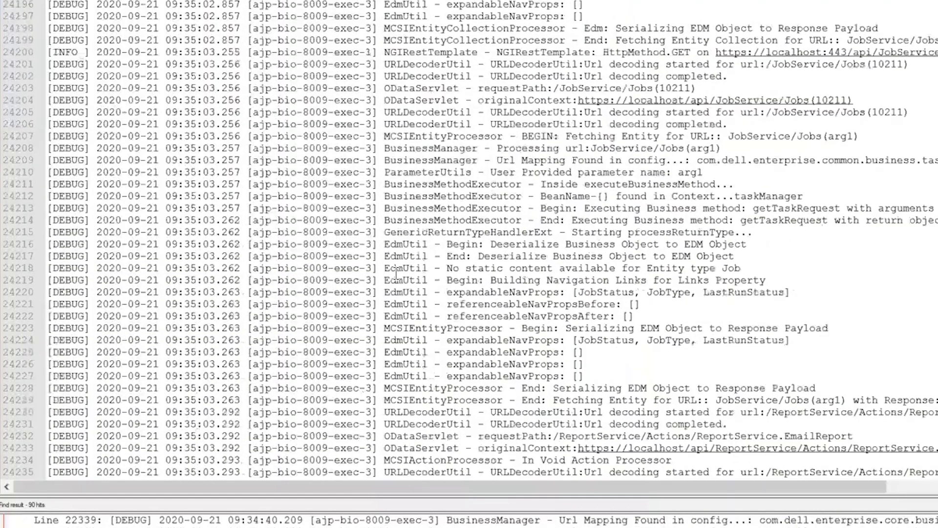
pyautogui.scroll(3)
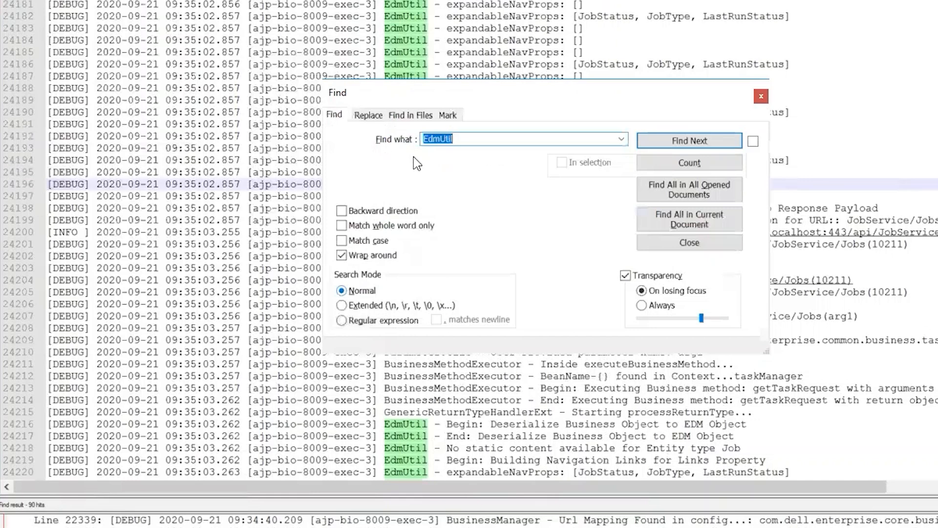
pyautogui.click(368, 115)
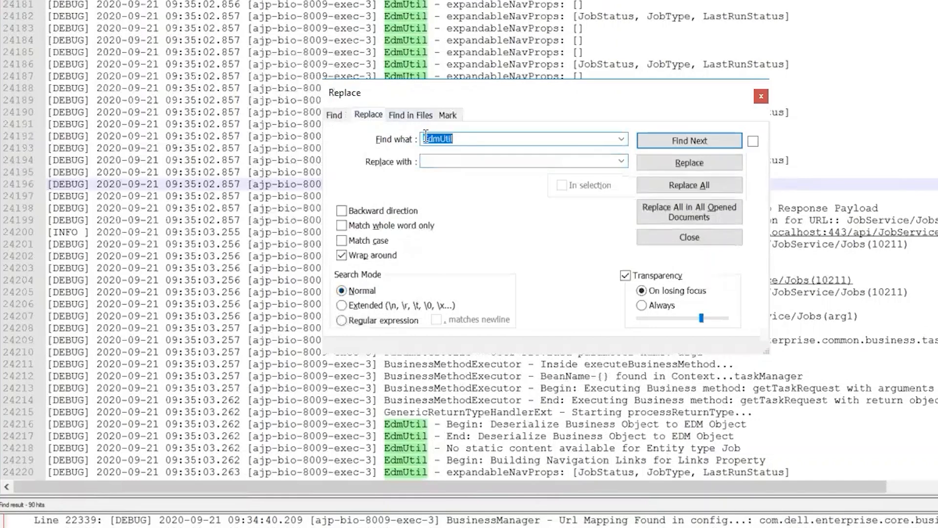
pyautogui.click(334, 115)
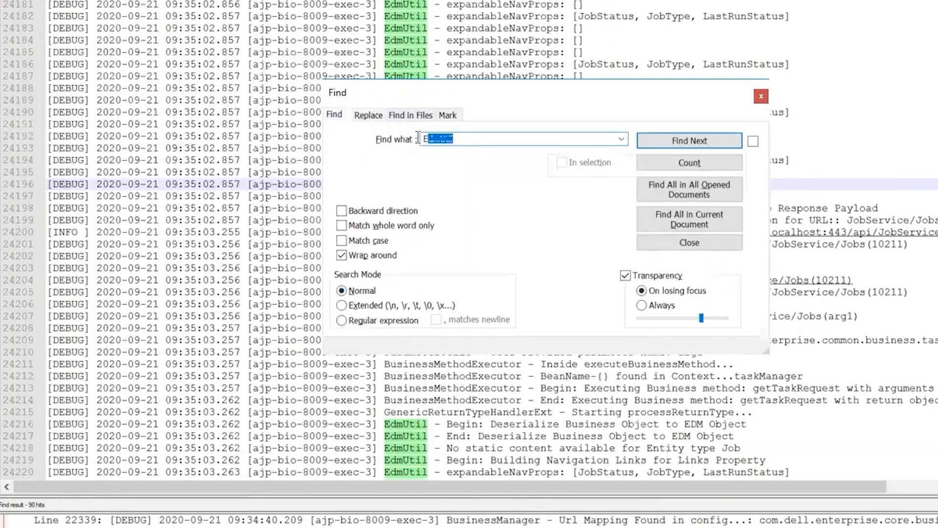
pyautogui.write('smtp')
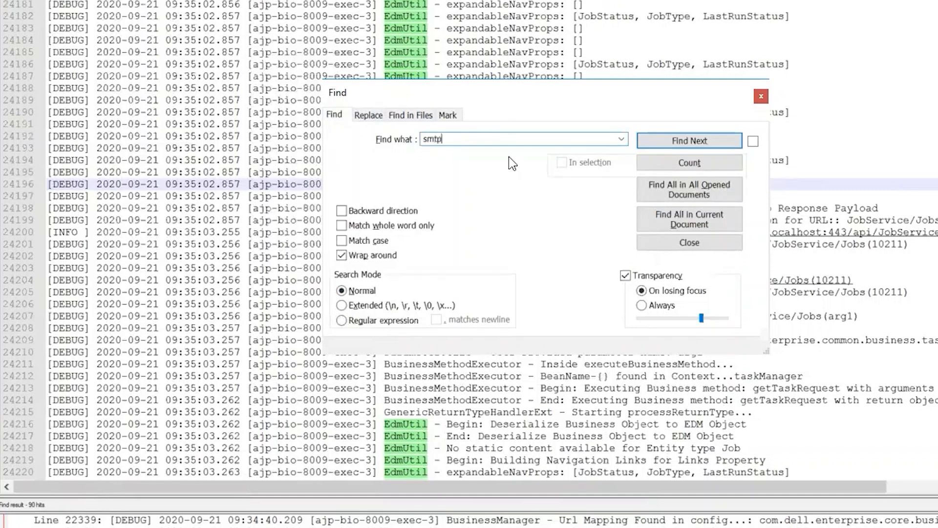
pyautogui.moveTo(455, 151)
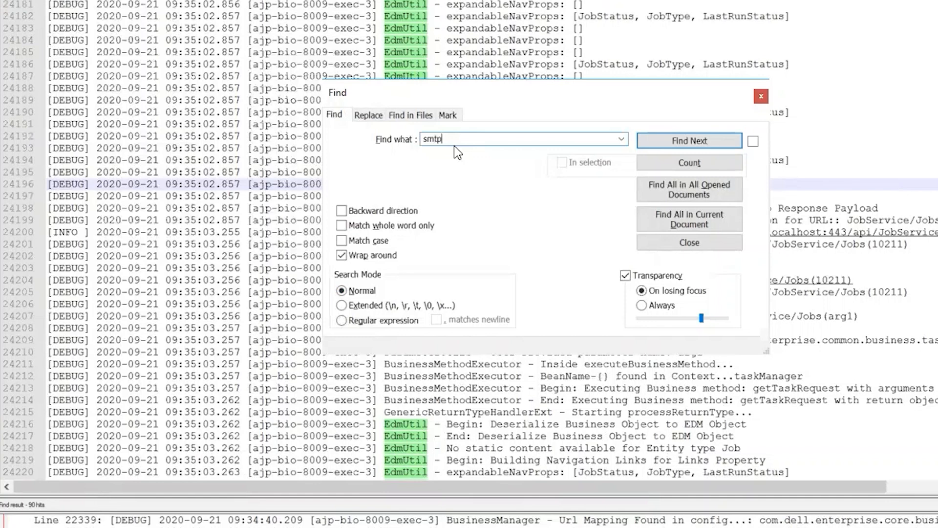
pyautogui.moveTo(389, 119)
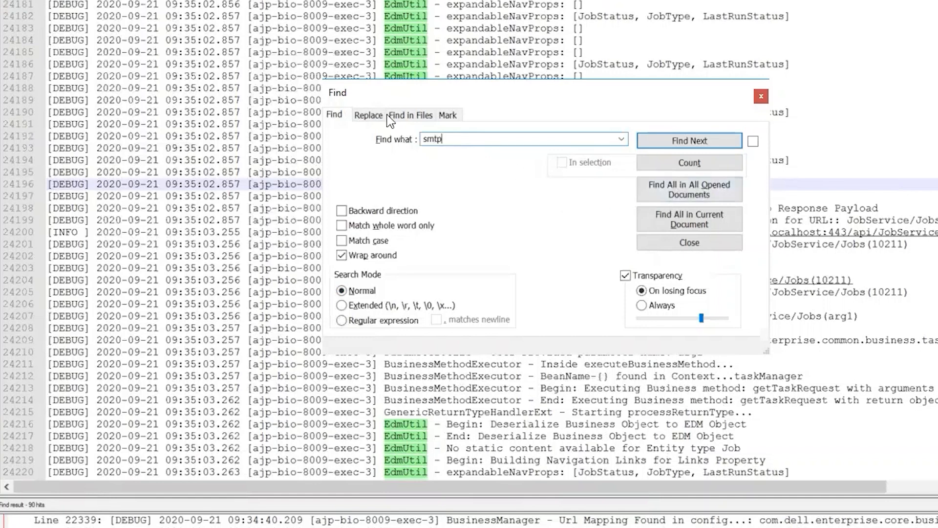
pyautogui.moveTo(724, 182)
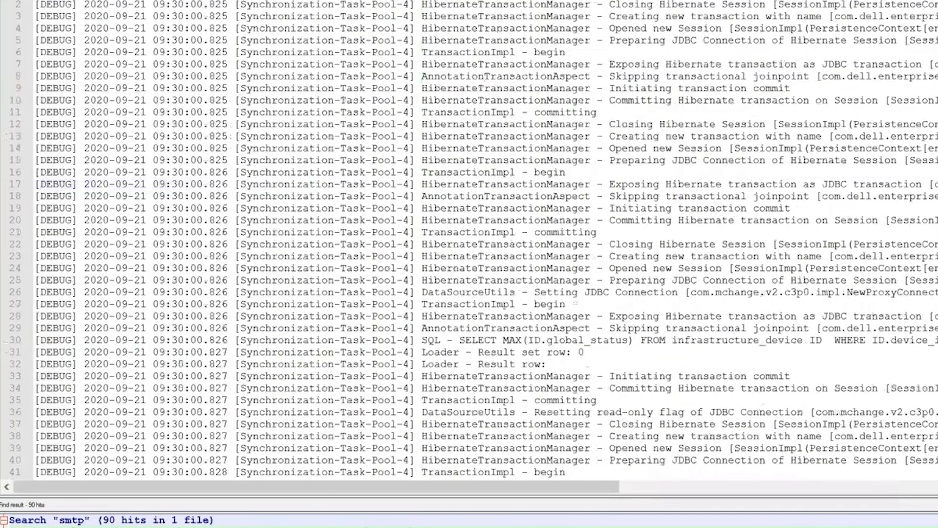
# Step: Scroll the log to the EdmUtil entries near line 24200 above the hit list
pyautogui.scroll(-3)
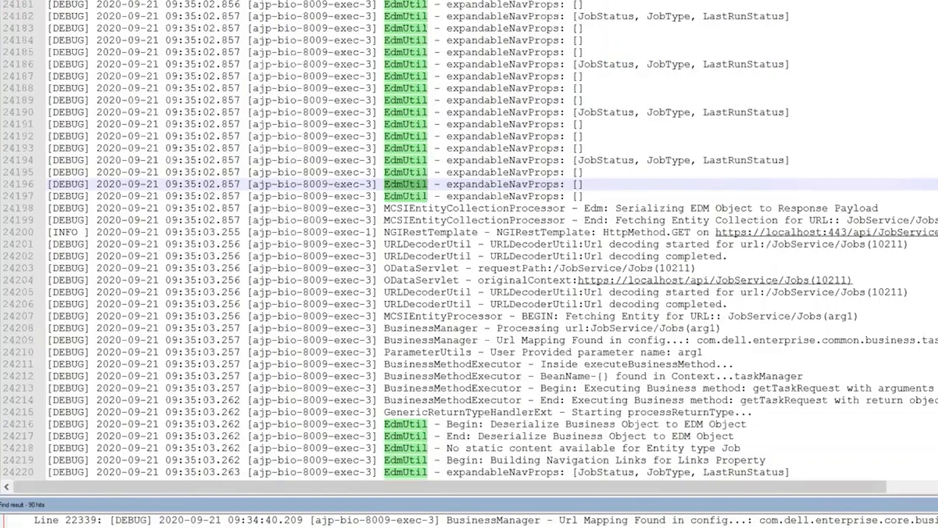
# Step: Mark the line 24245 WARN entry resolving host smtp.gmail.com to 172.217.195.109
pyautogui.scroll(-3)
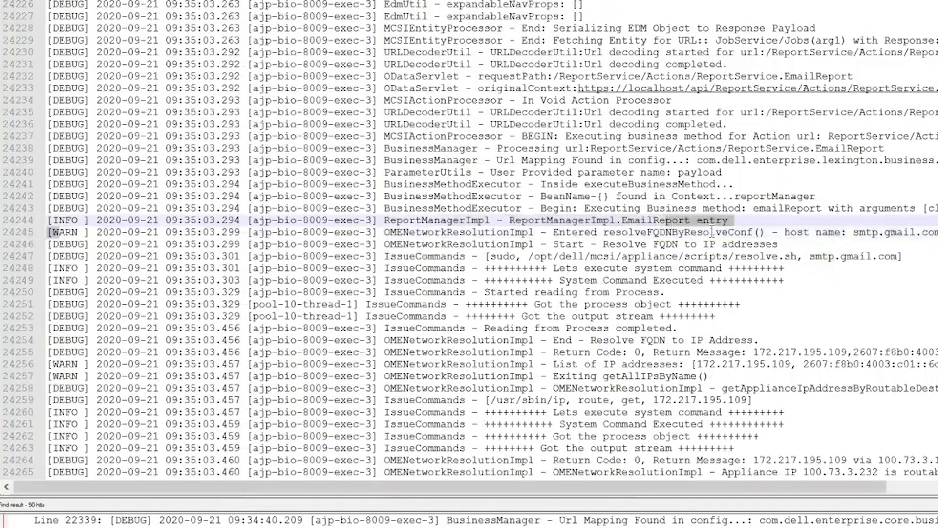
pyautogui.click(472, 232)
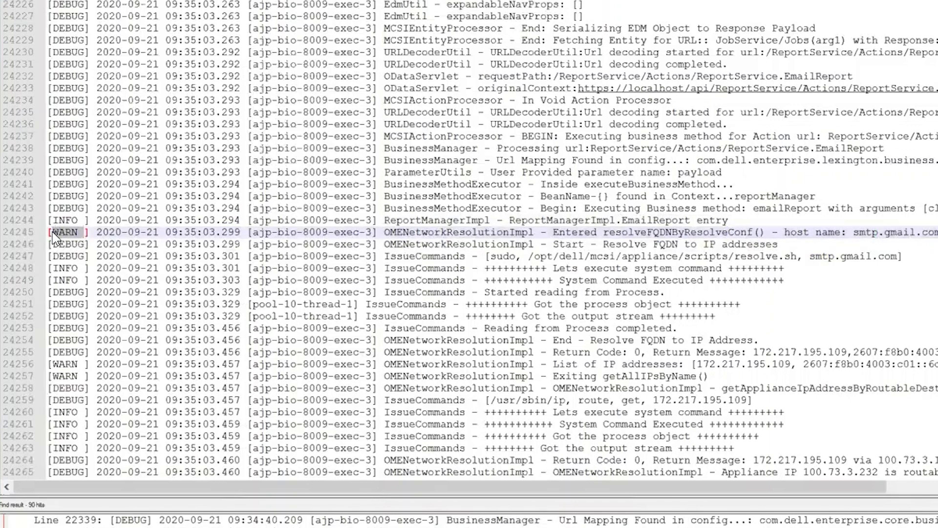
pyautogui.moveTo(78, 237)
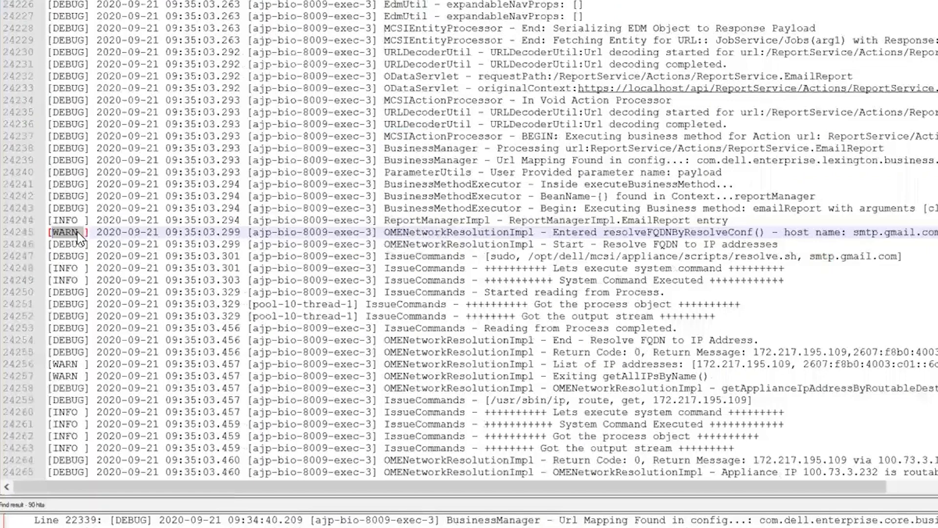
pyautogui.moveTo(67, 232)
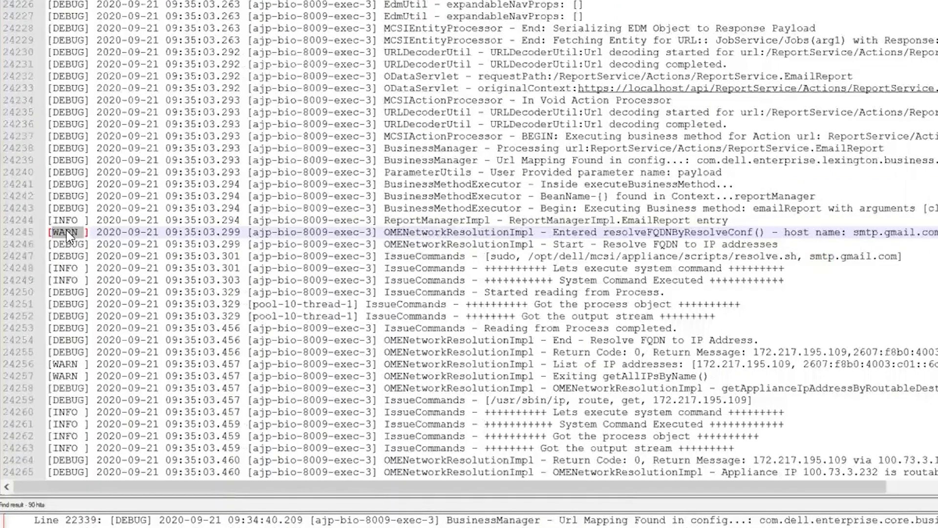
pyautogui.moveTo(113, 232)
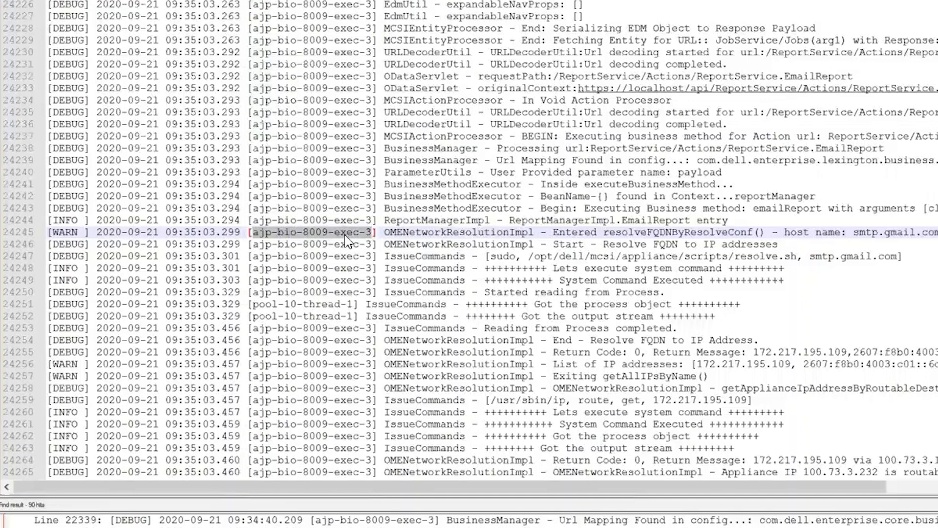
pyautogui.click(308, 304)
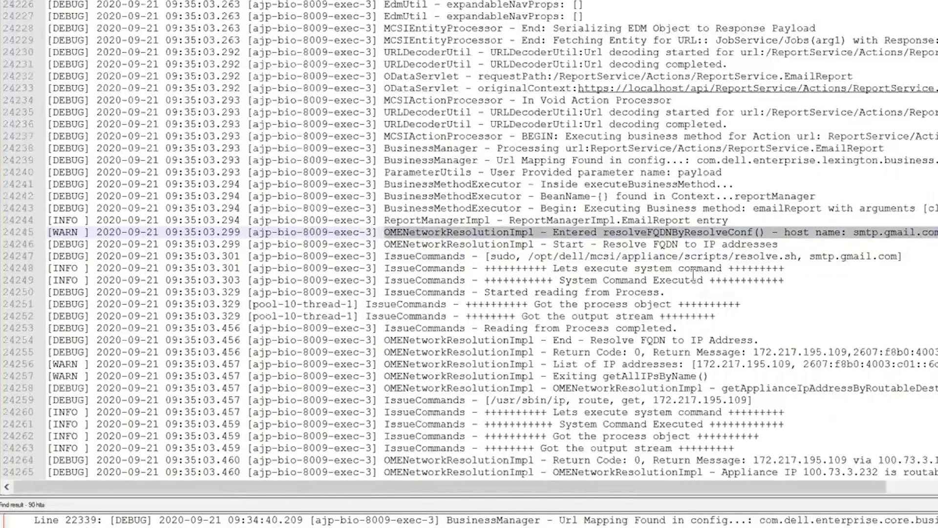
pyautogui.moveTo(733, 238)
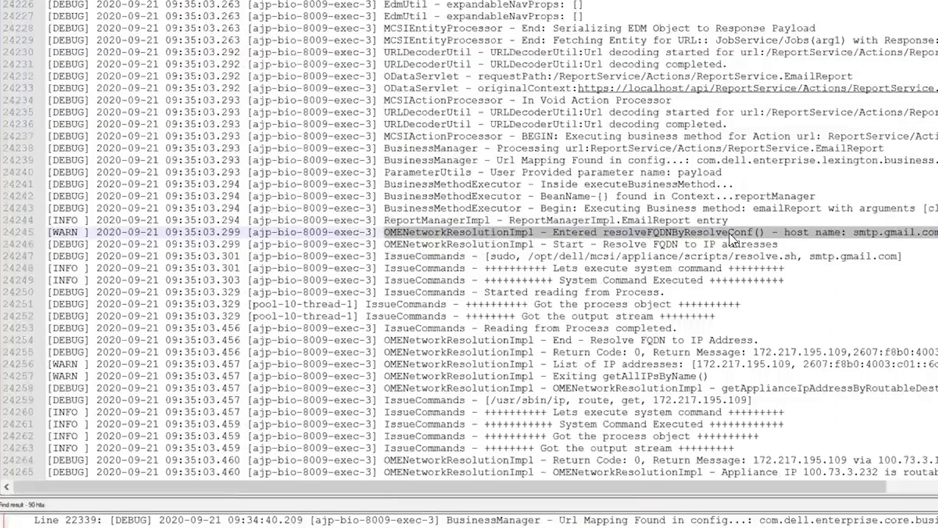
pyautogui.moveTo(664, 235)
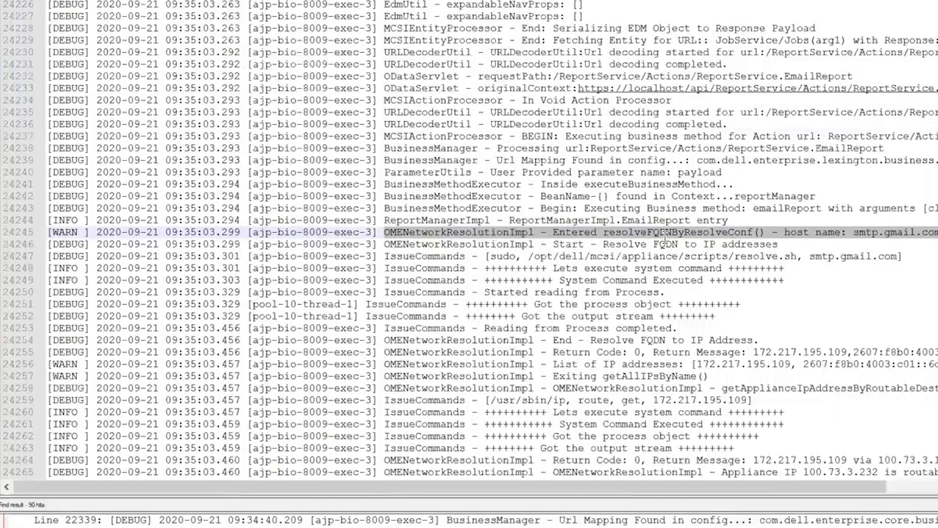
pyautogui.moveTo(724, 233)
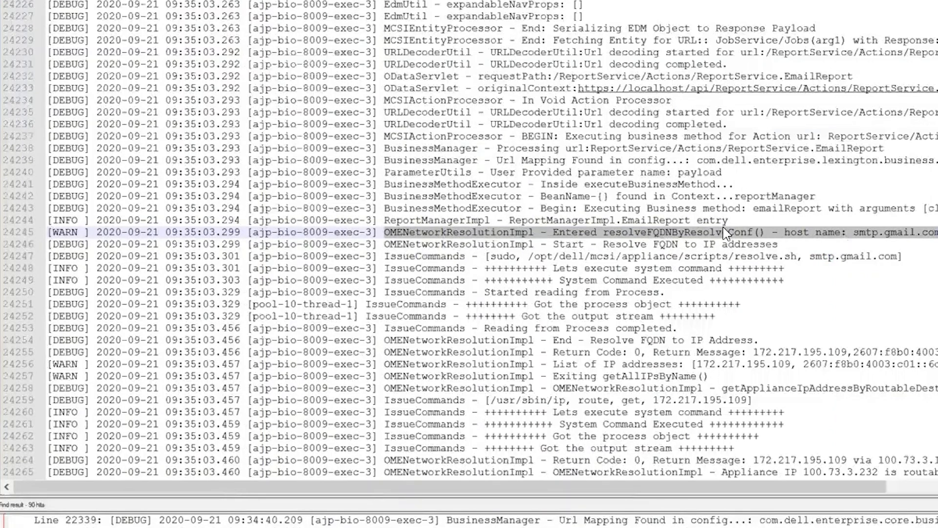
pyautogui.moveTo(765, 316)
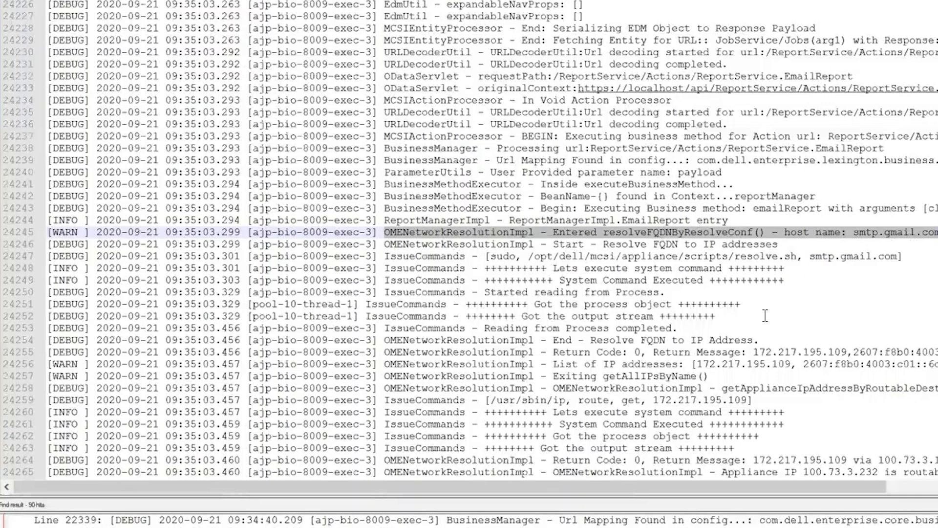
pyautogui.moveTo(504, 235)
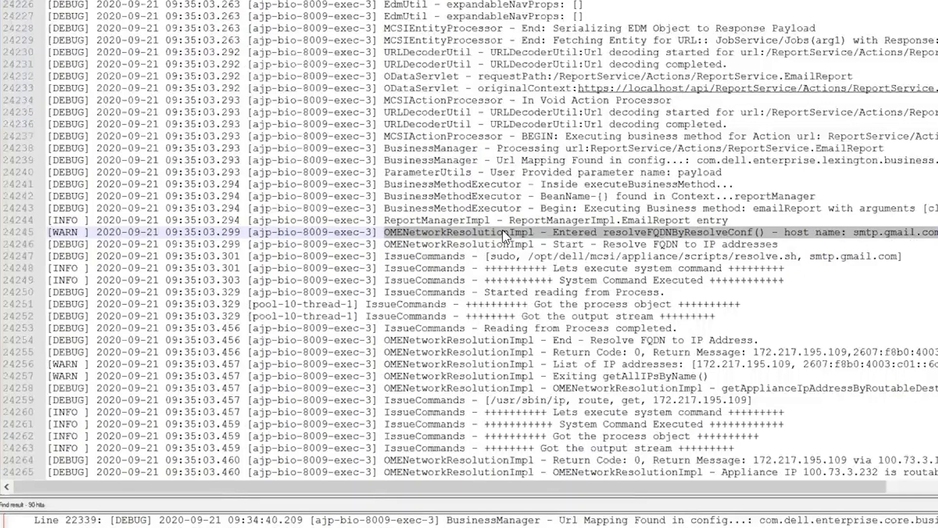
pyautogui.moveTo(589, 269)
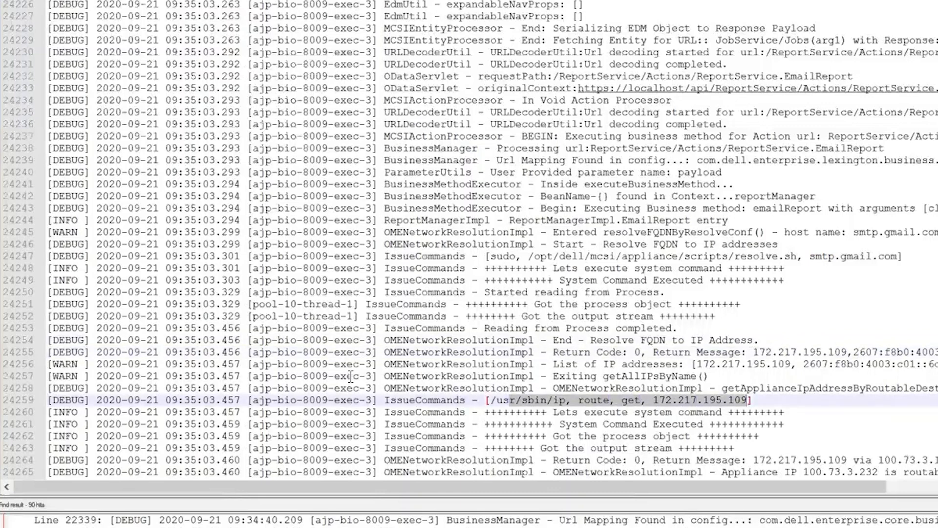
# Step: Scroll to line 24271 and select 'Connection refused' in the MailConnectException
pyautogui.scroll(-3)
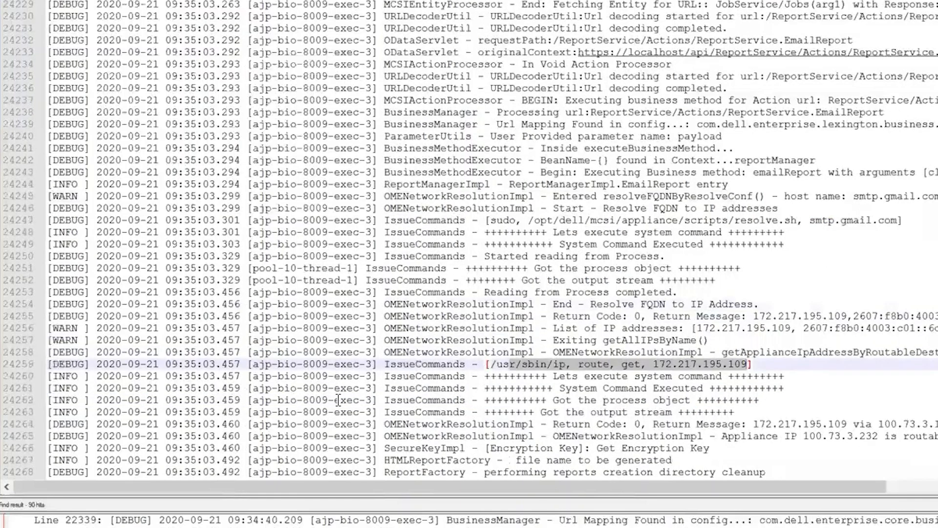
pyautogui.scroll(-3)
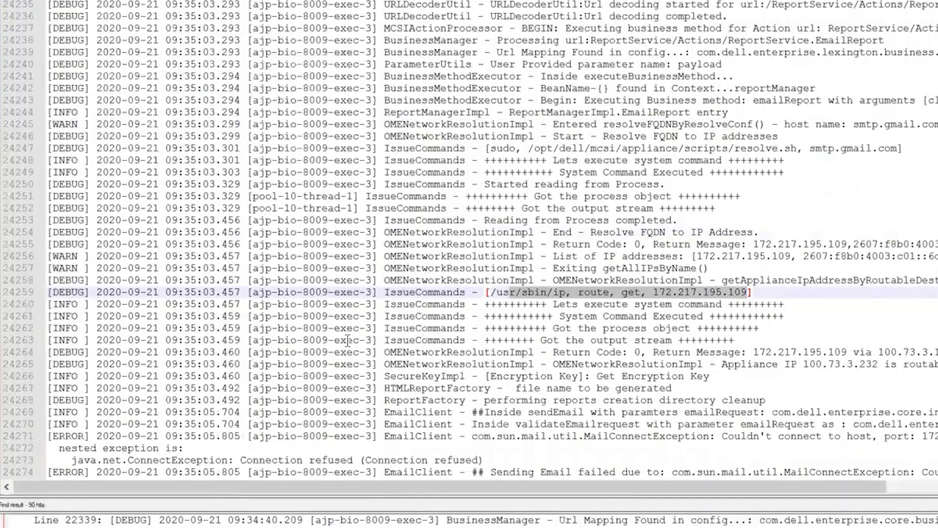
pyautogui.scroll(-3)
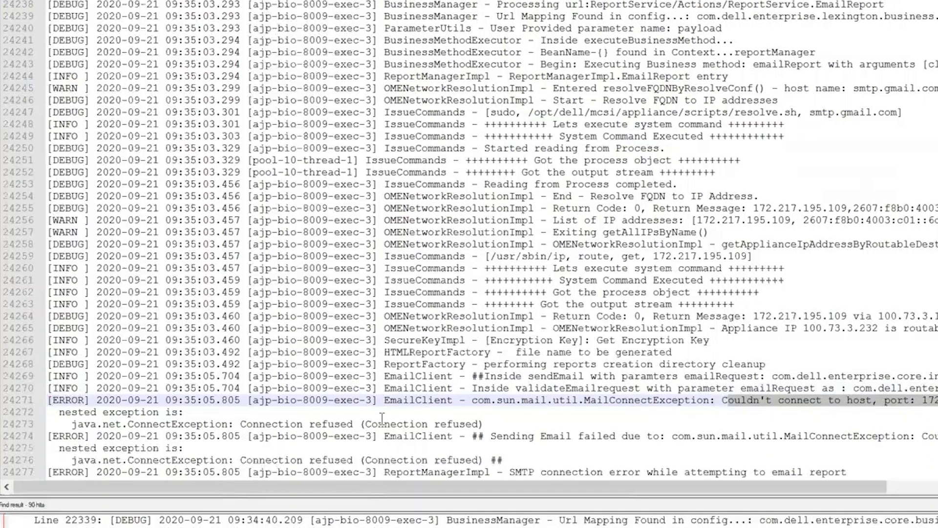
pyautogui.doubleClick(421, 424)
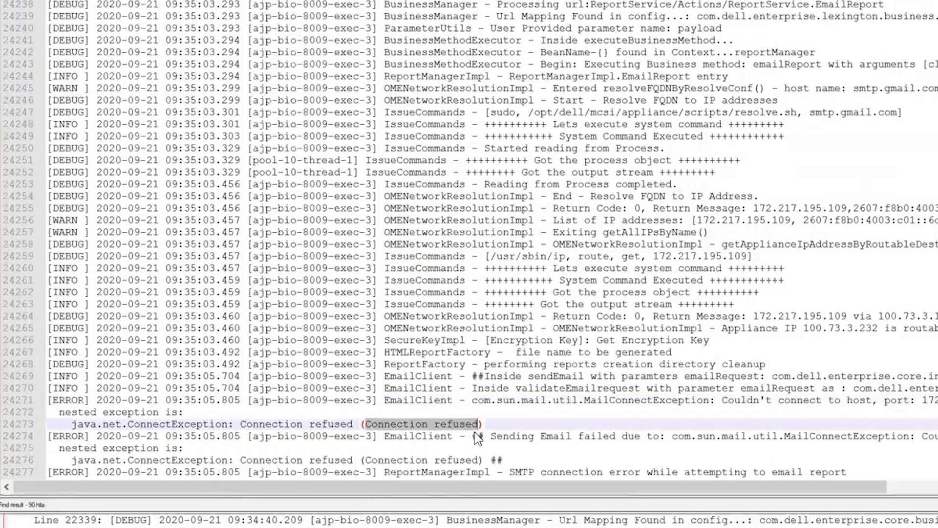
pyautogui.moveTo(253, 448)
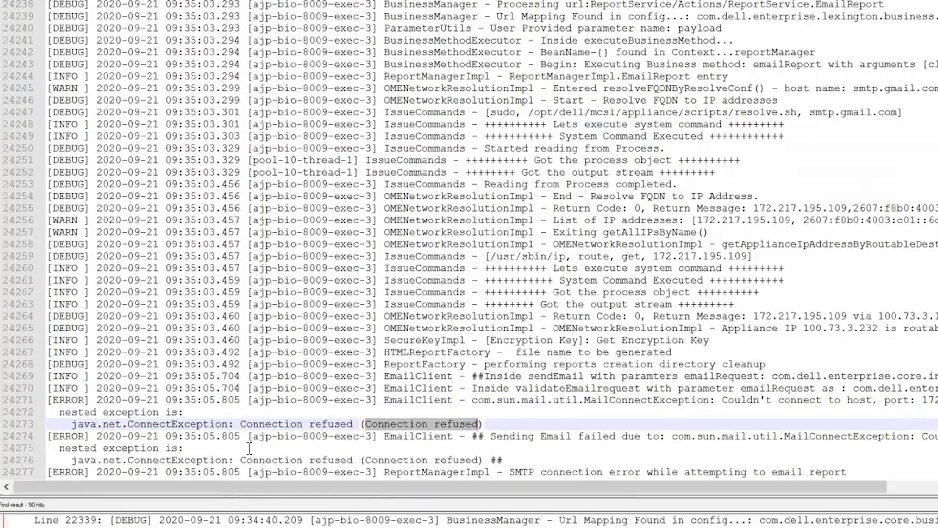
pyautogui.moveTo(407, 428)
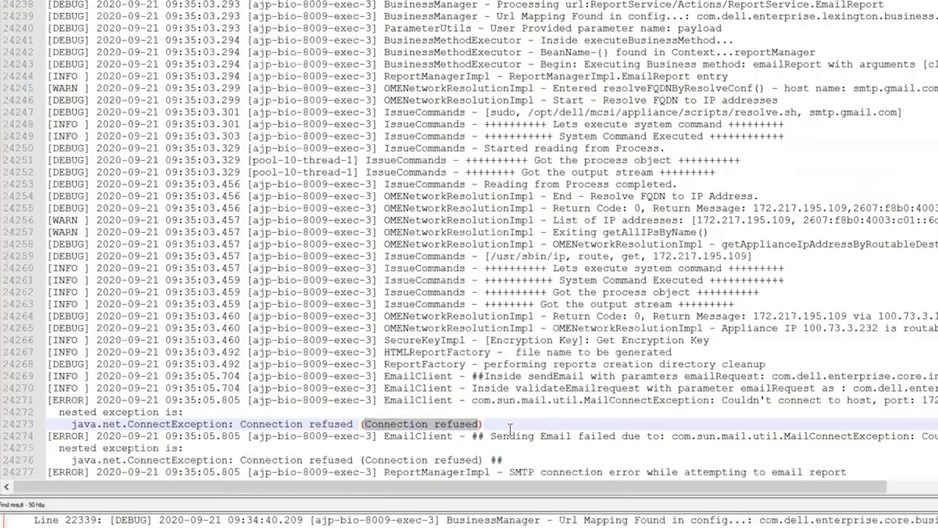
# Step: Scroll down to the ReportManagerImpl SMTP connection error and BusinessMethodExecutor failure
pyautogui.scroll(-3)
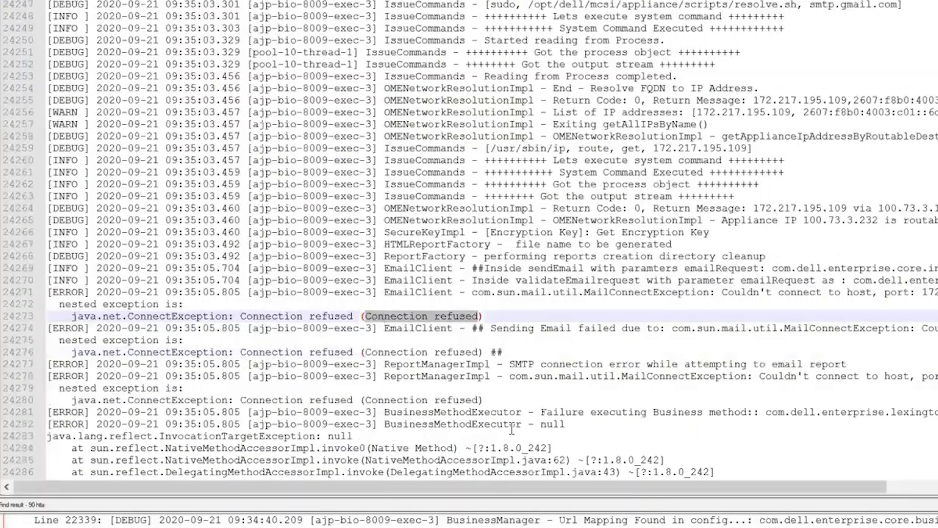
pyautogui.moveTo(431, 329)
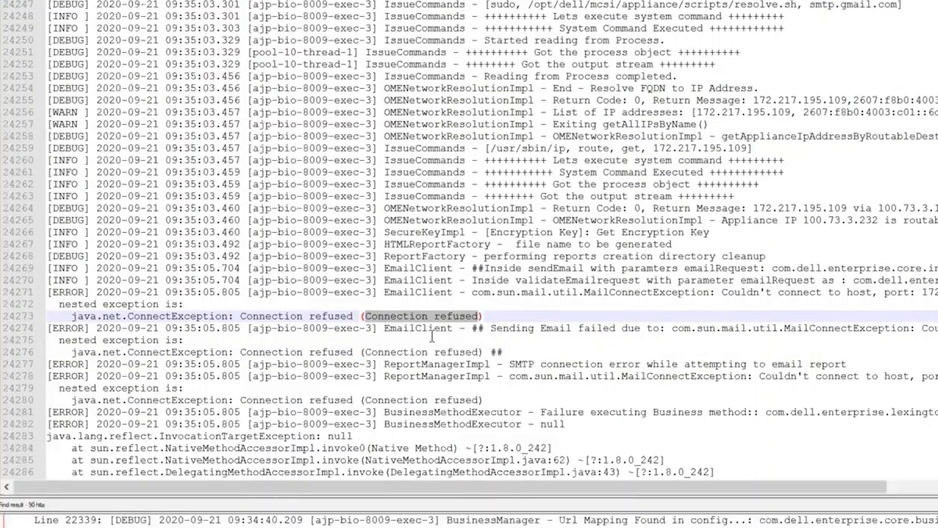
pyautogui.moveTo(307, 219)
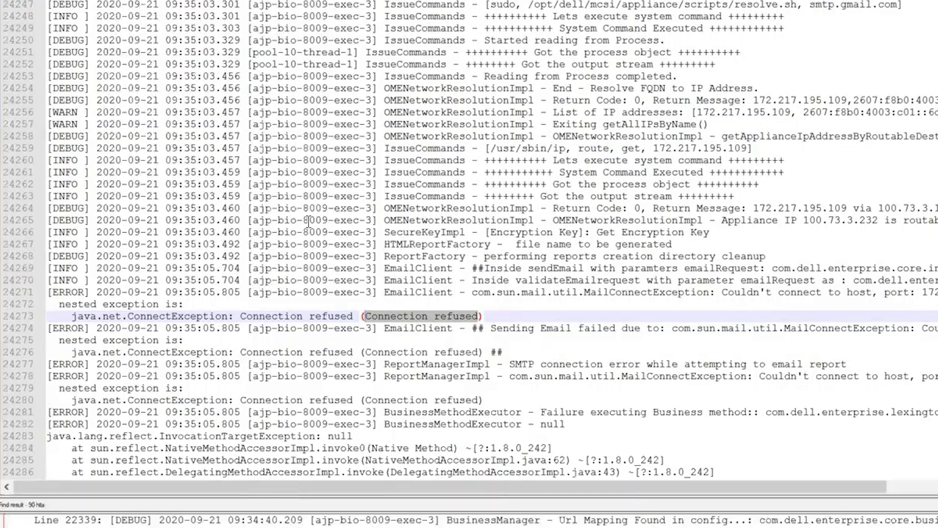
pyautogui.moveTo(293, 258)
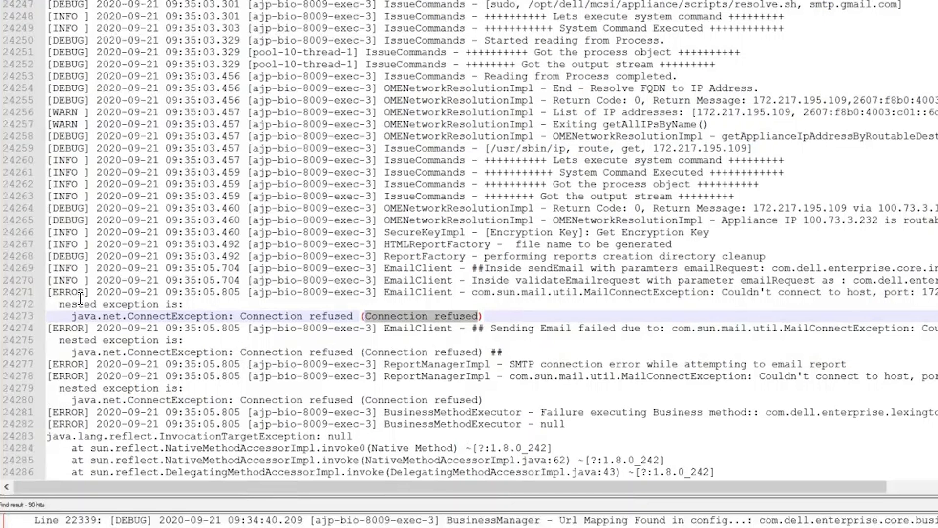
pyautogui.moveTo(547, 254)
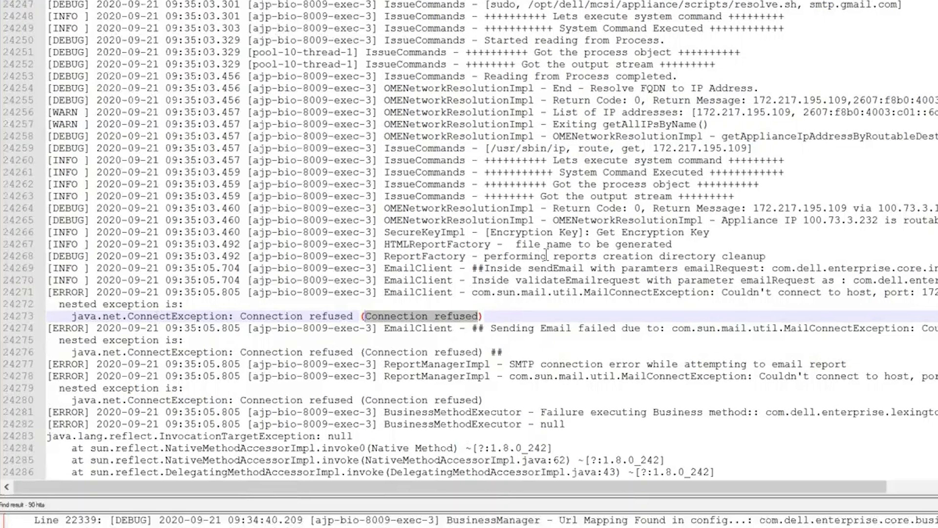
pyautogui.moveTo(497, 306)
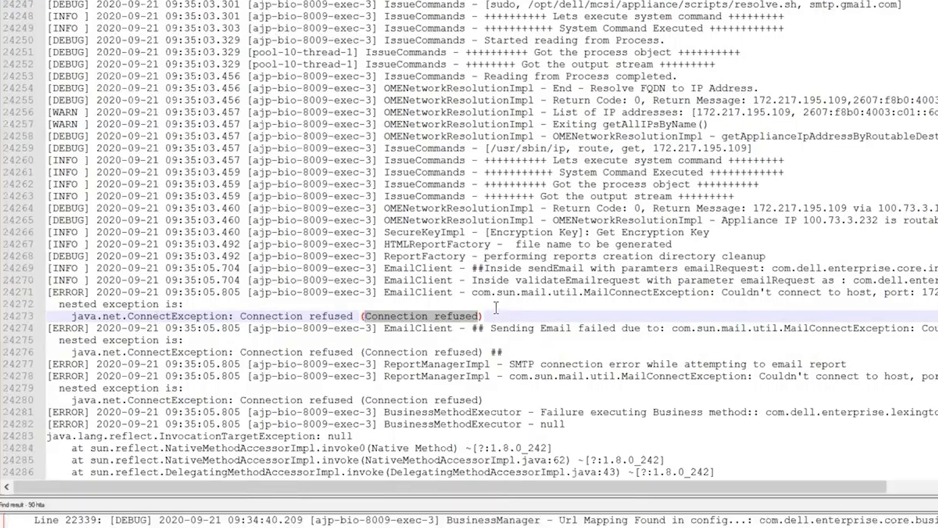